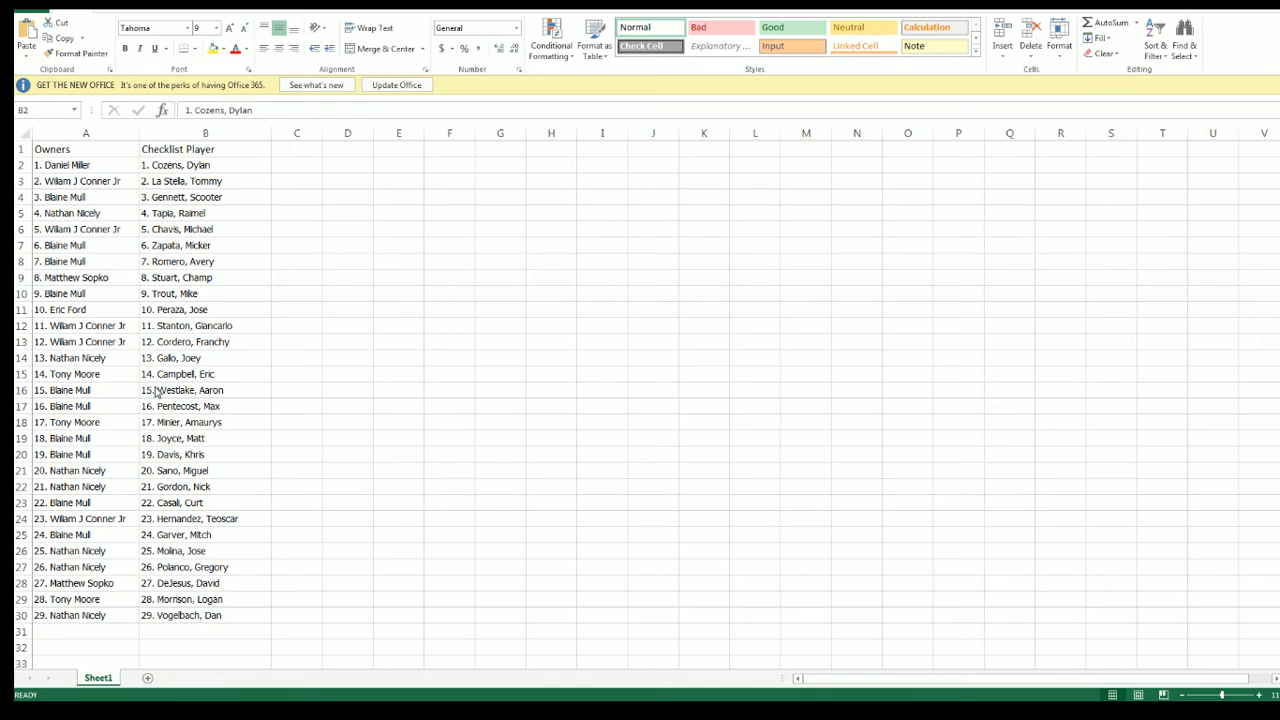
{"action": "mouse_move", "coordinate": [229, 597]}
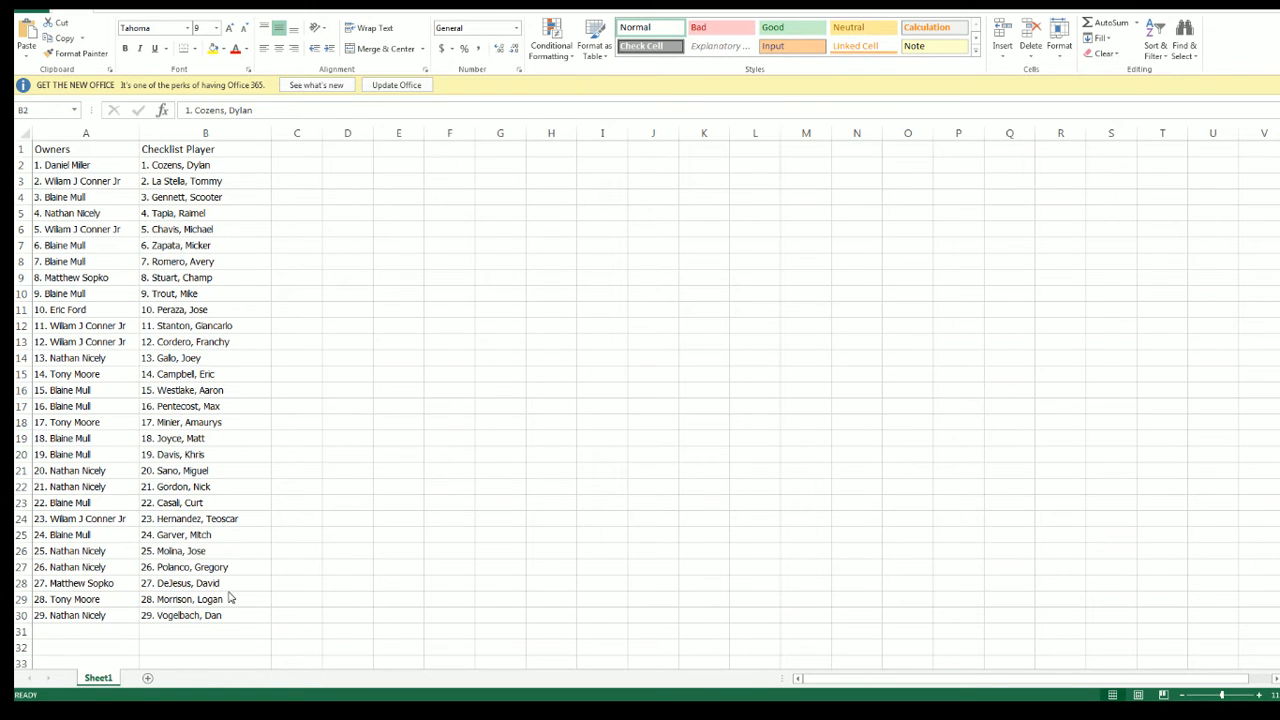
{"action": "mouse_move", "coordinate": [230, 619]}
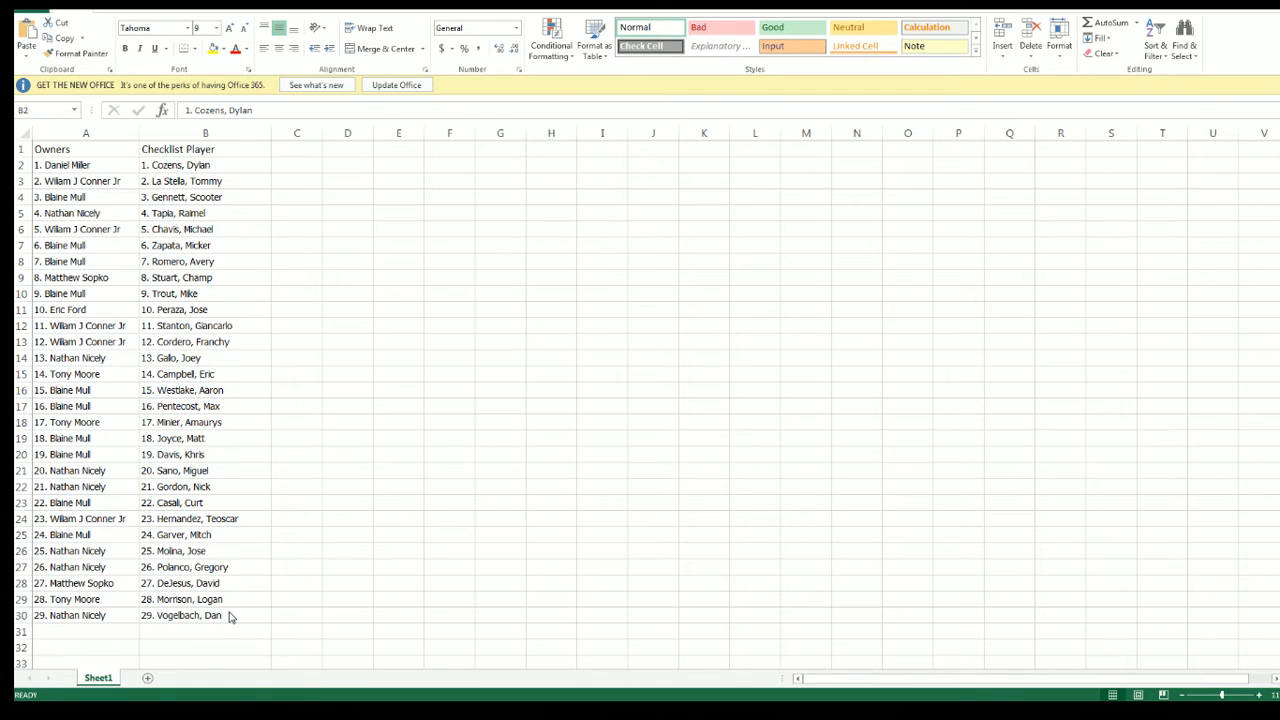
{"action": "mouse_move", "coordinate": [185, 387]}
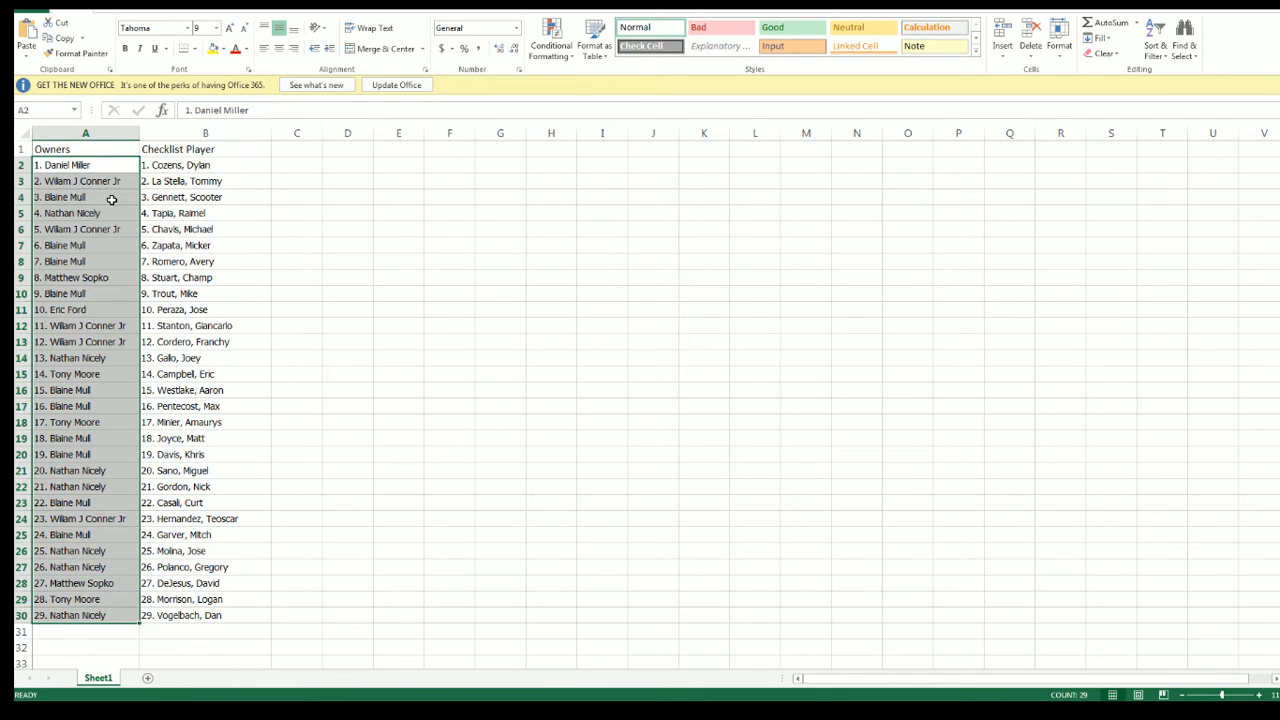
- Copy the 29 numbered owner names in cells A2:A30
{"action": "right_click", "coordinate": [112, 197]}
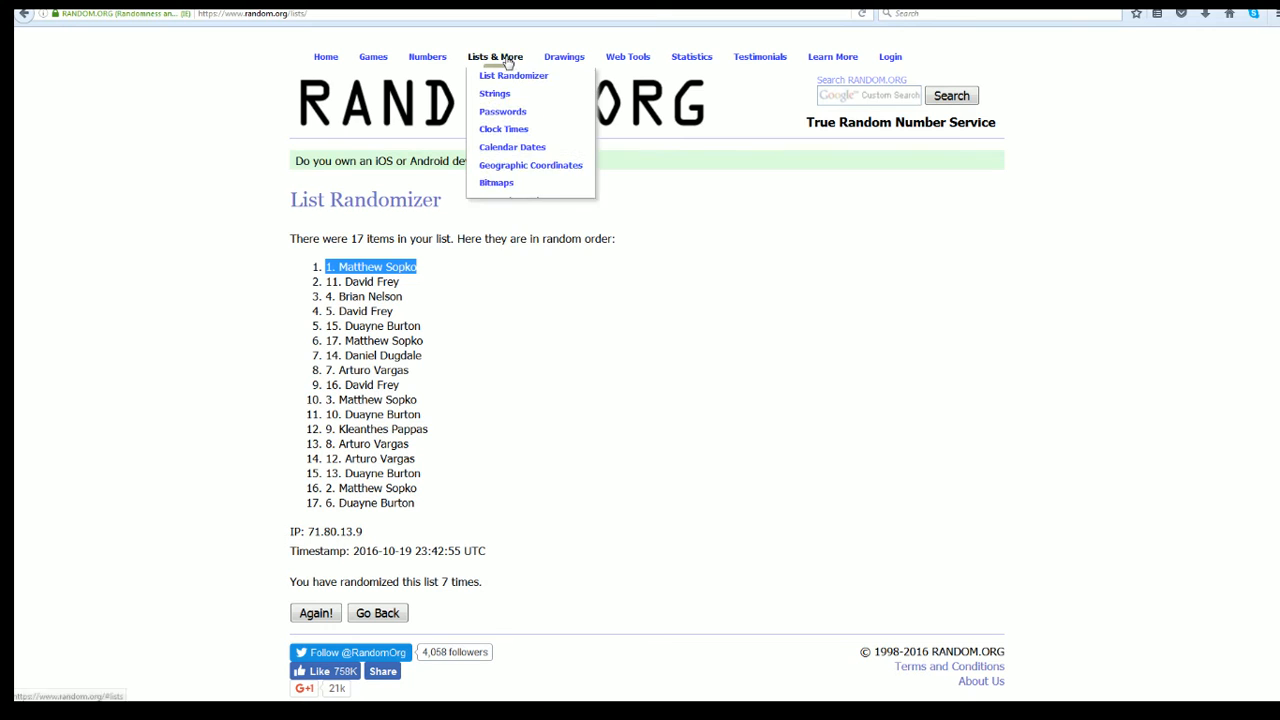
- Paste the 29 owners into RANDOM.ORG's List Randomizer and submit them for randomizing
{"action": "left_click", "coordinate": [513, 75]}
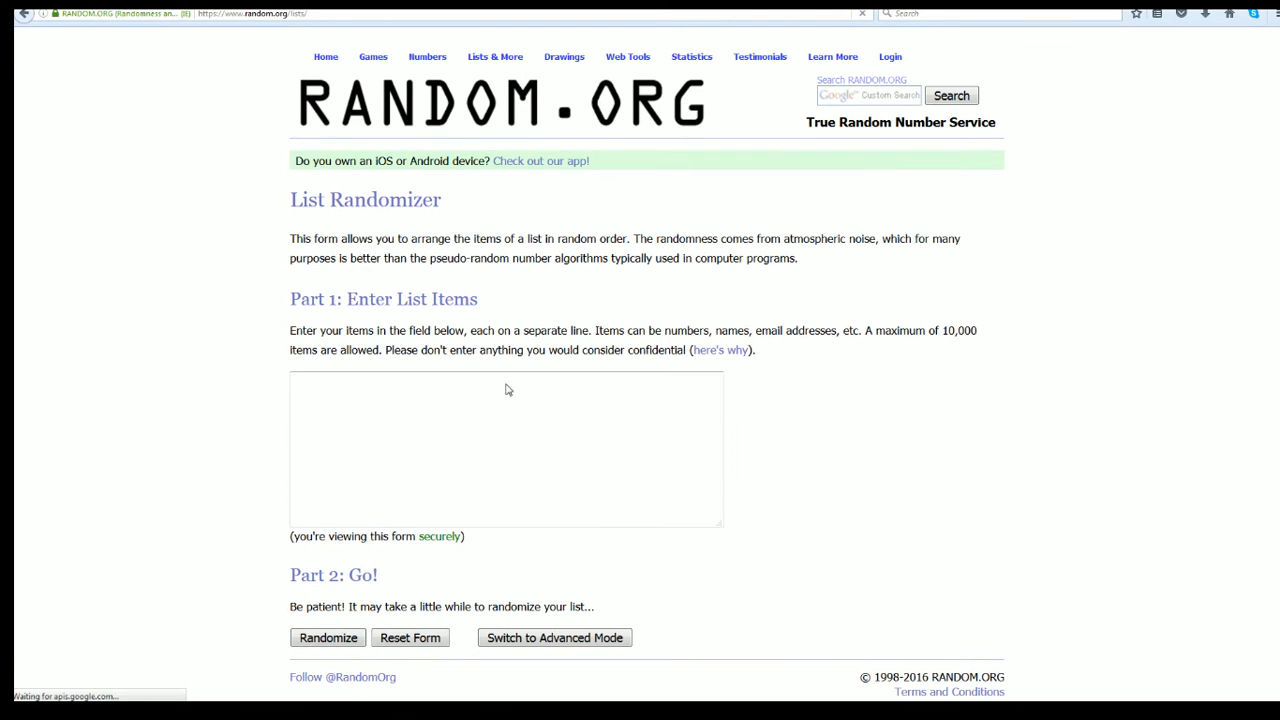
{"action": "left_click", "coordinate": [446, 385]}
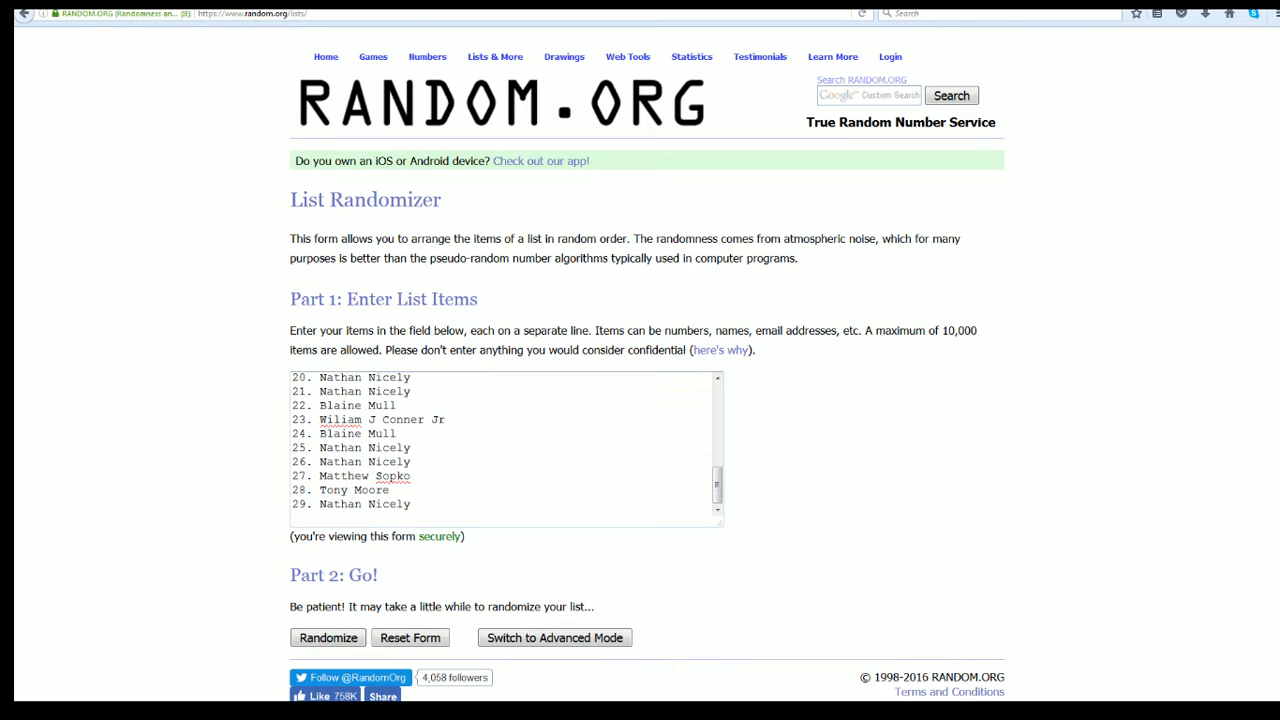
{"action": "mouse_move", "coordinate": [843, 483]}
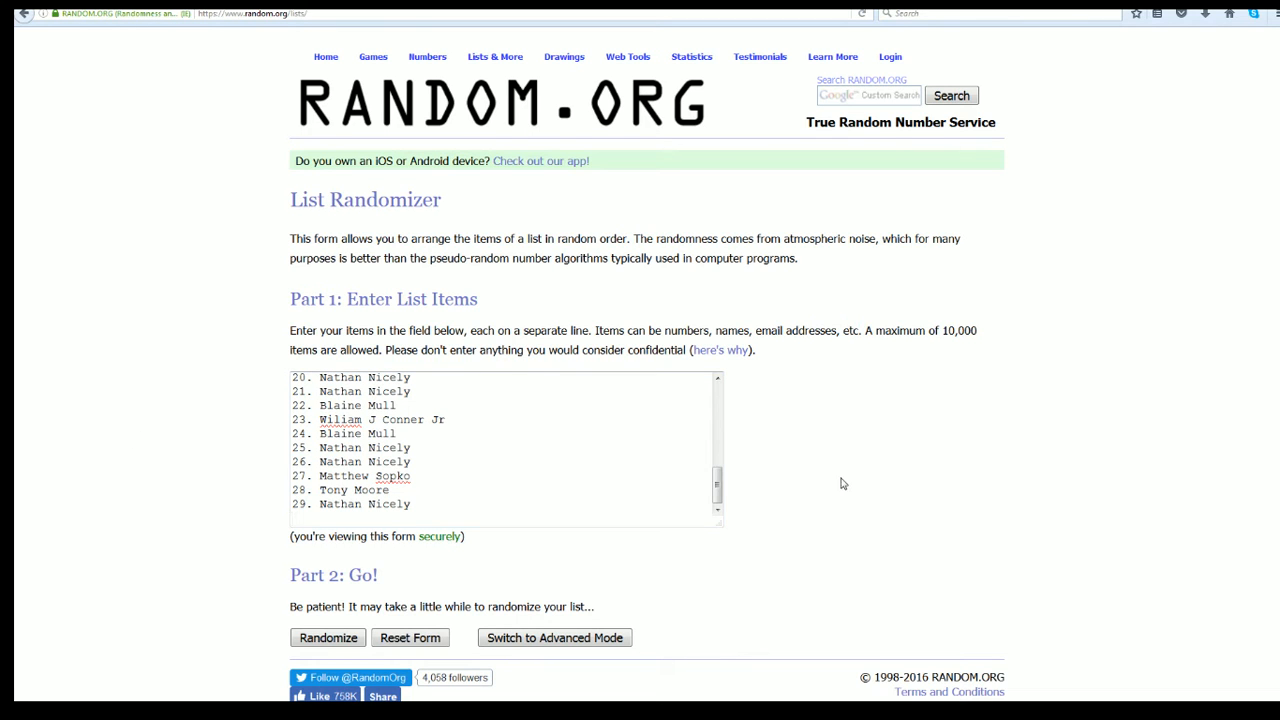
{"action": "scroll", "scroll_direction": "down", "scroll_amount": 3}
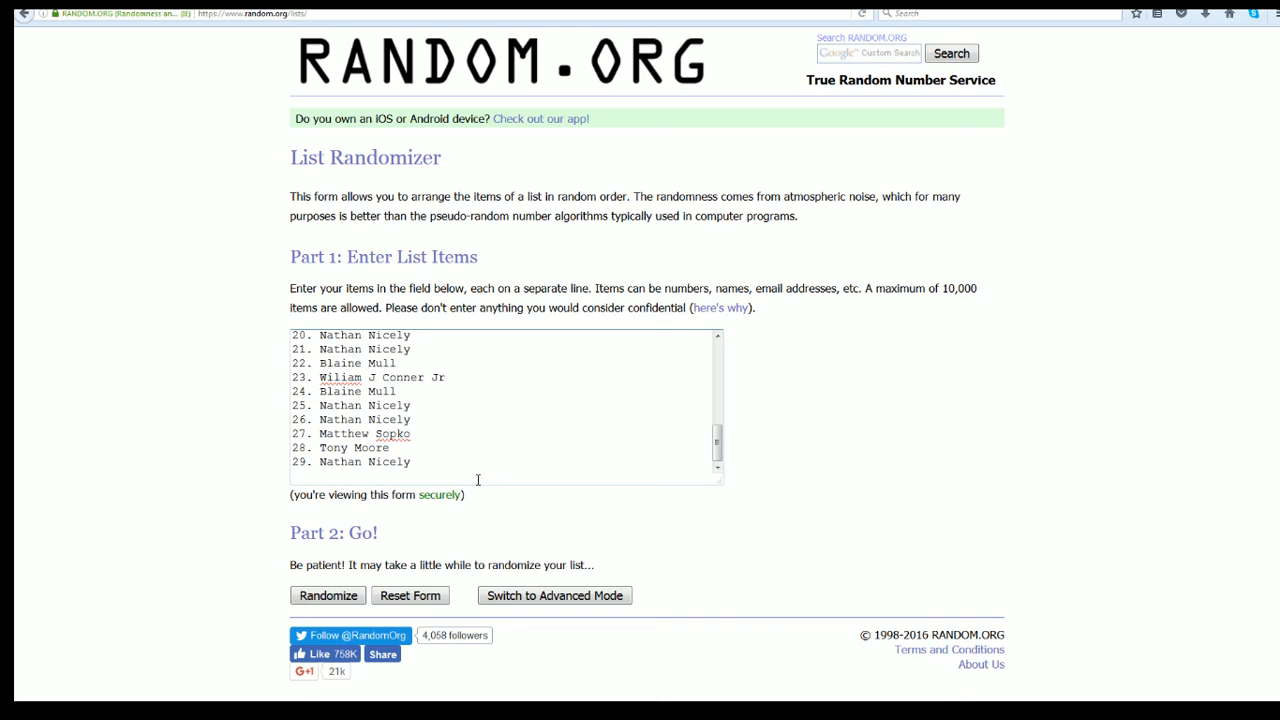
{"action": "left_click", "coordinate": [328, 595]}
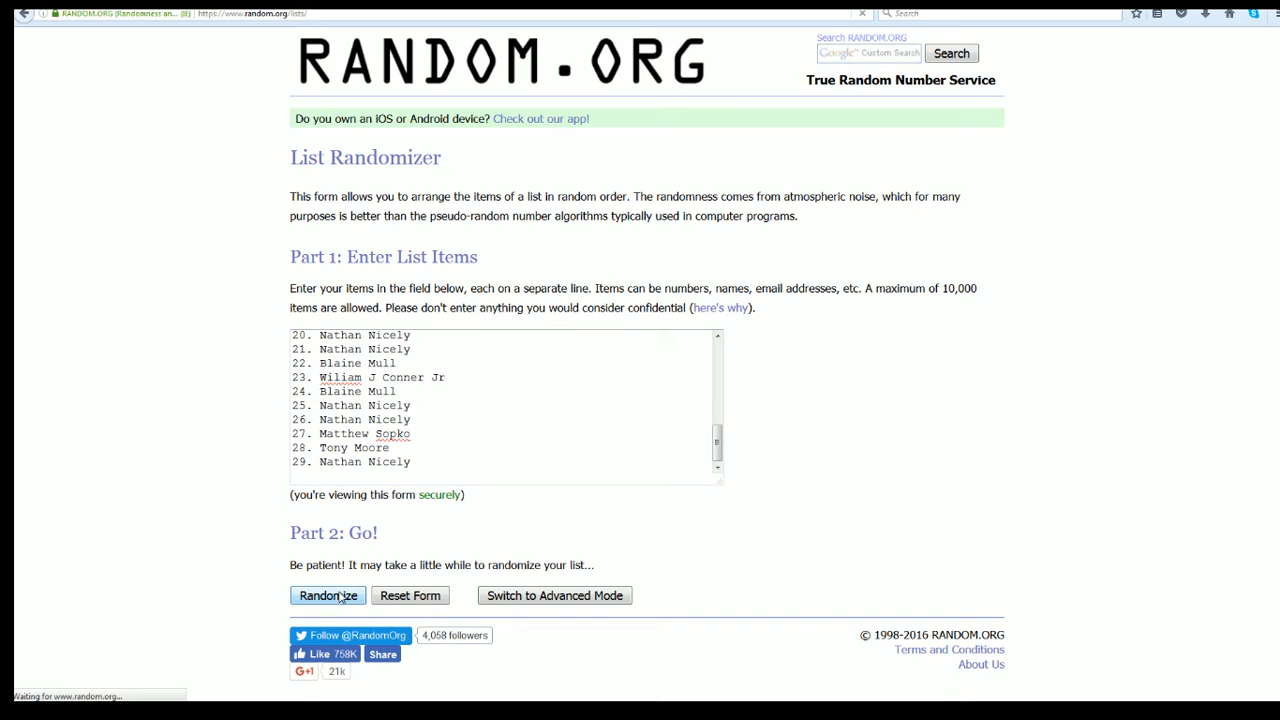
- Zoom the page out to 90% and reshuffle the owners list
{"action": "left_click", "coordinate": [328, 595]}
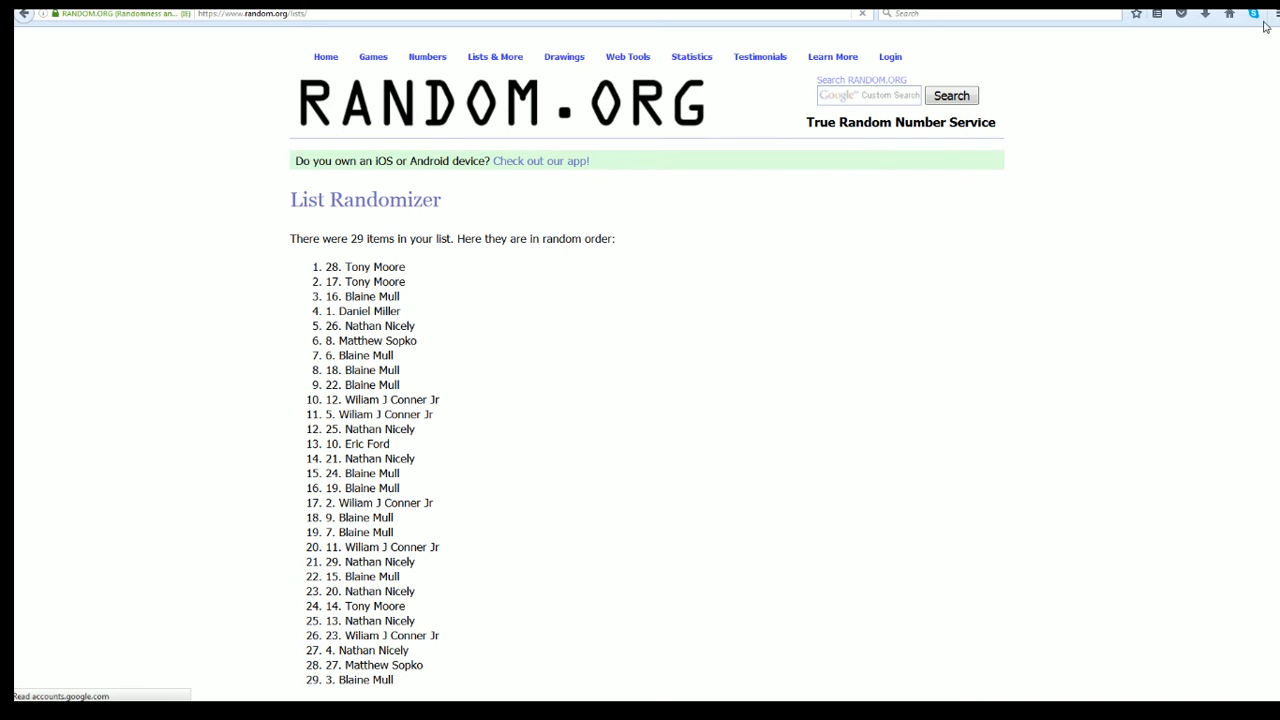
{"action": "left_click", "coordinate": [1265, 13]}
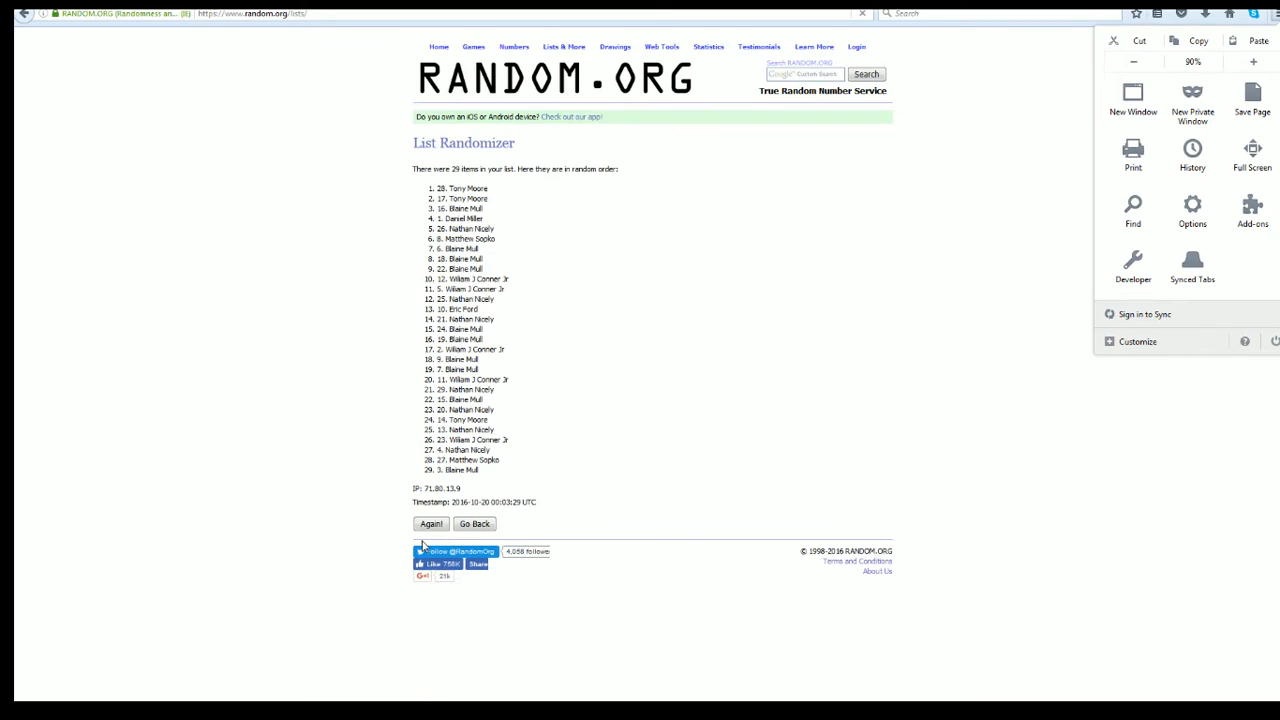
{"action": "left_click", "coordinate": [430, 523]}
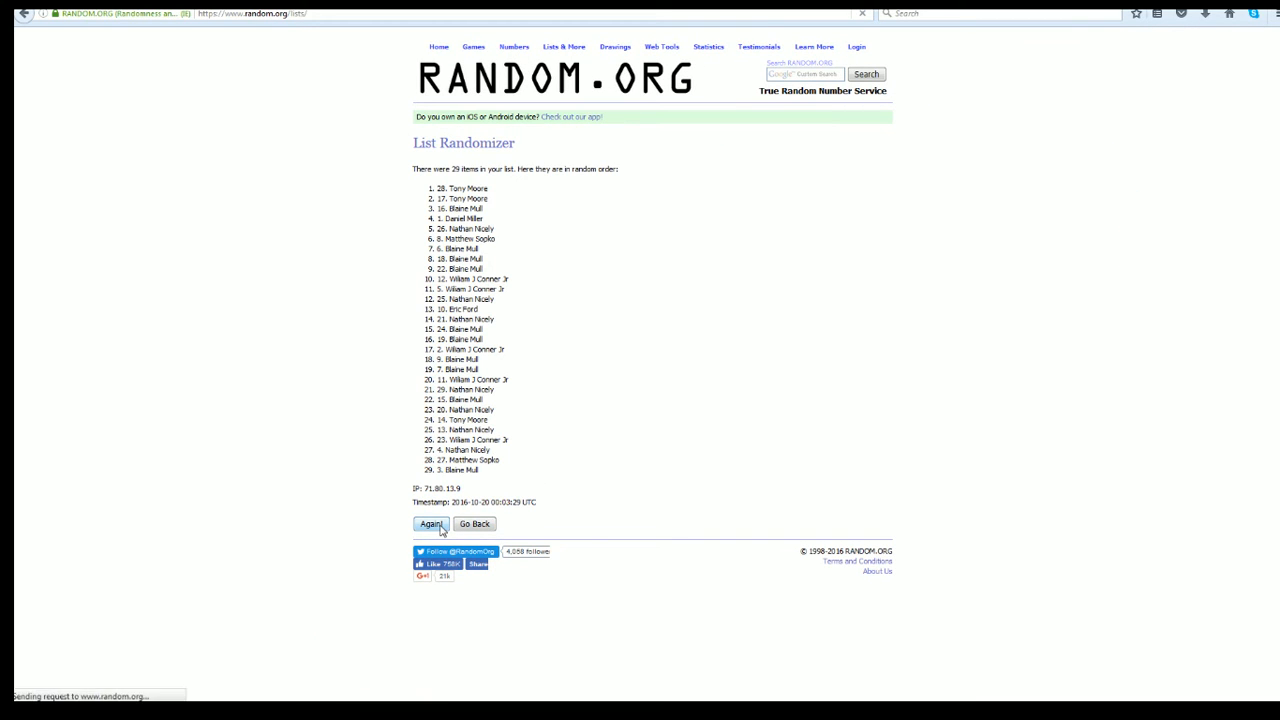
{"action": "left_click", "coordinate": [431, 523]}
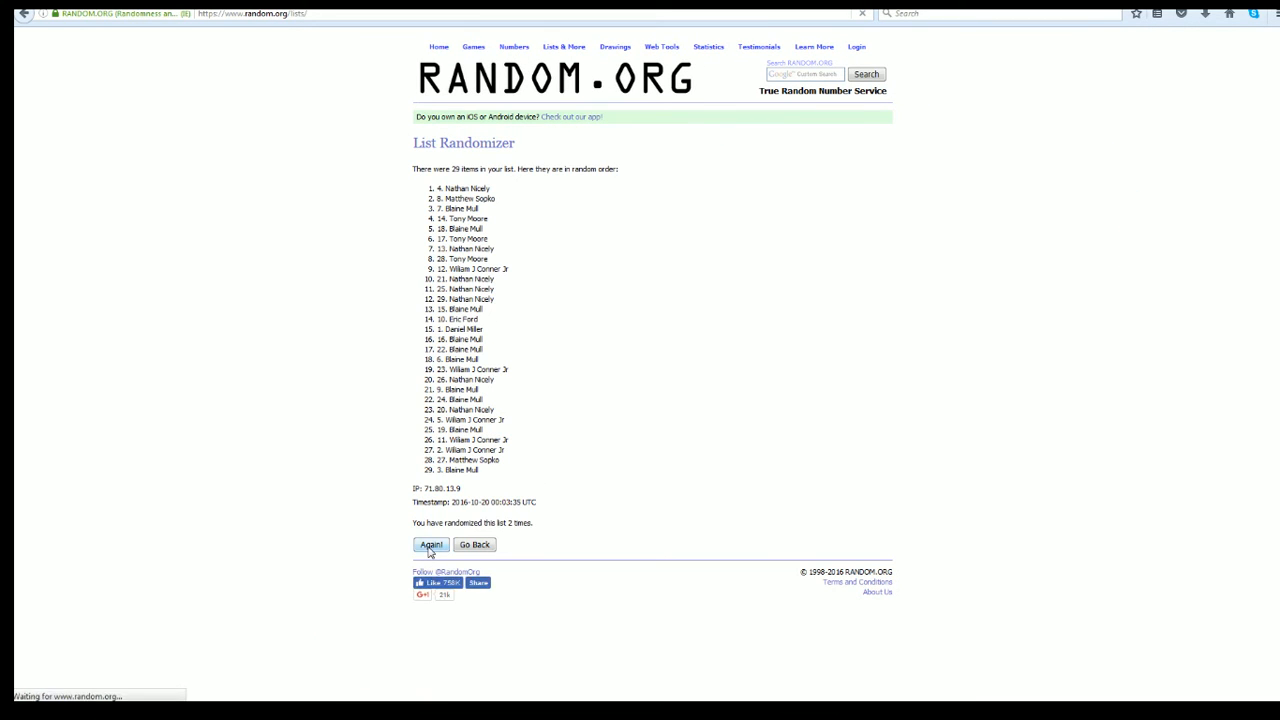
{"action": "left_click", "coordinate": [430, 544]}
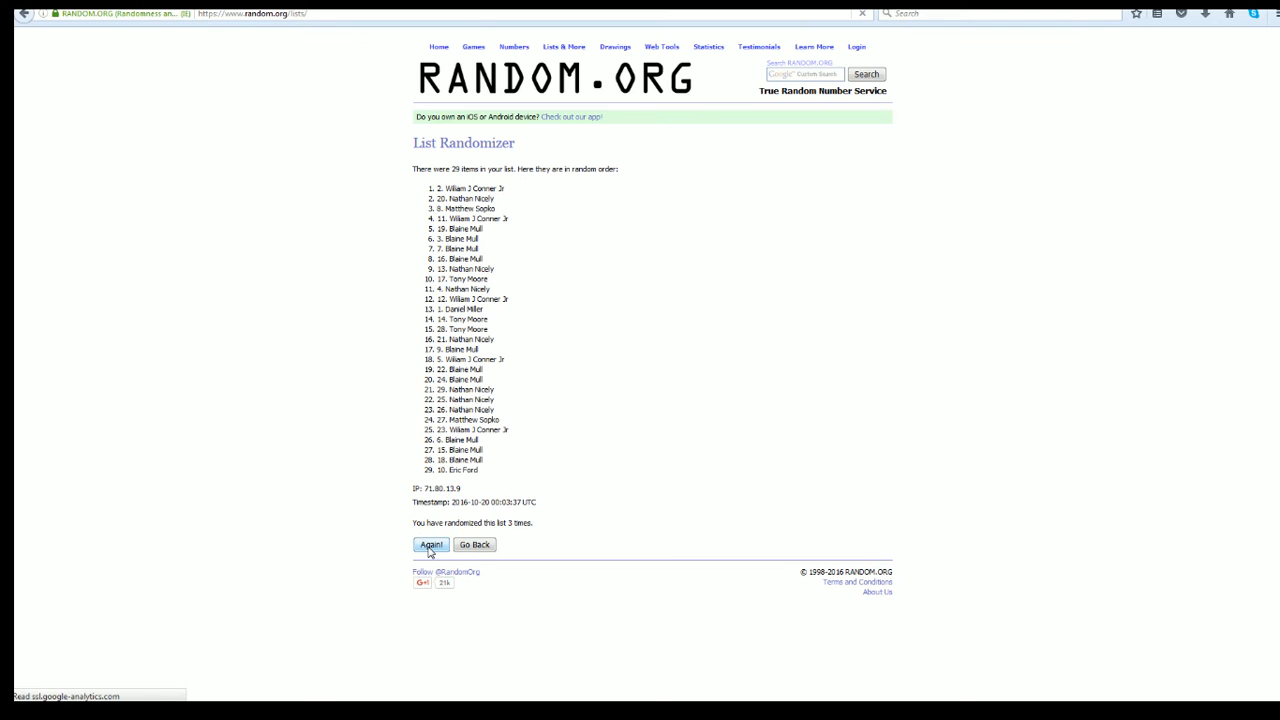
{"action": "left_click", "coordinate": [431, 544]}
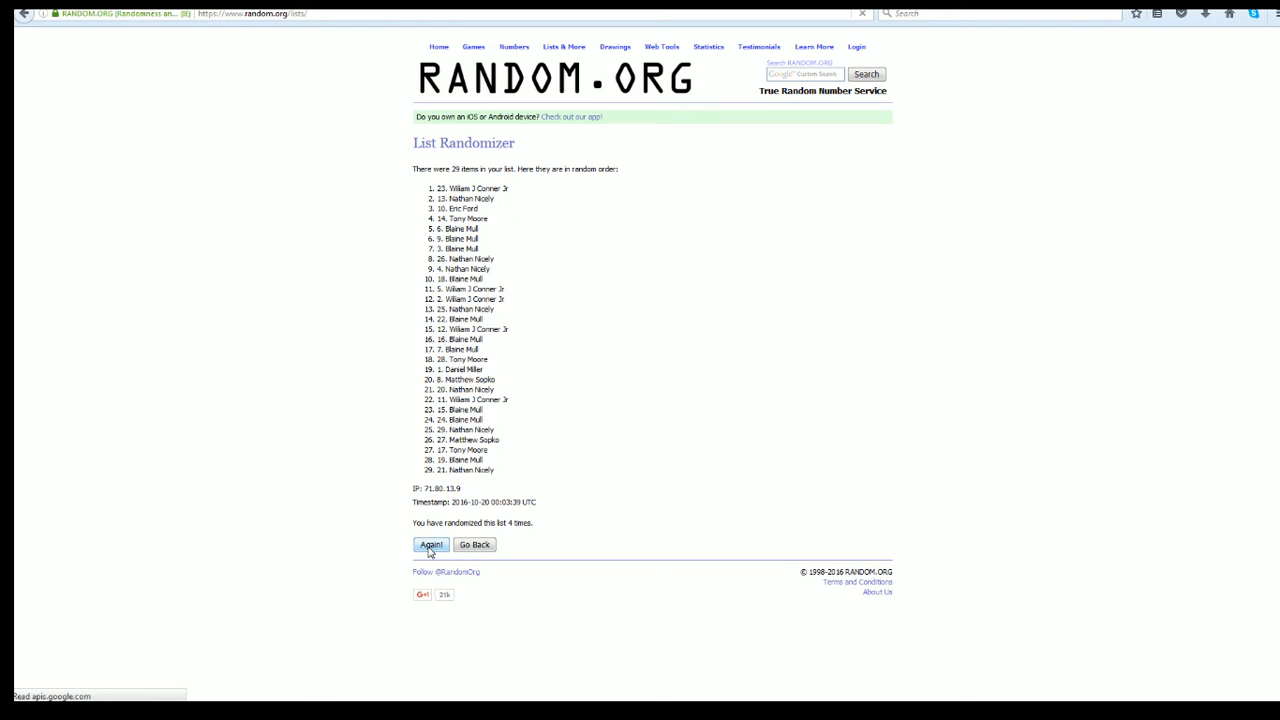
{"action": "left_click", "coordinate": [431, 544]}
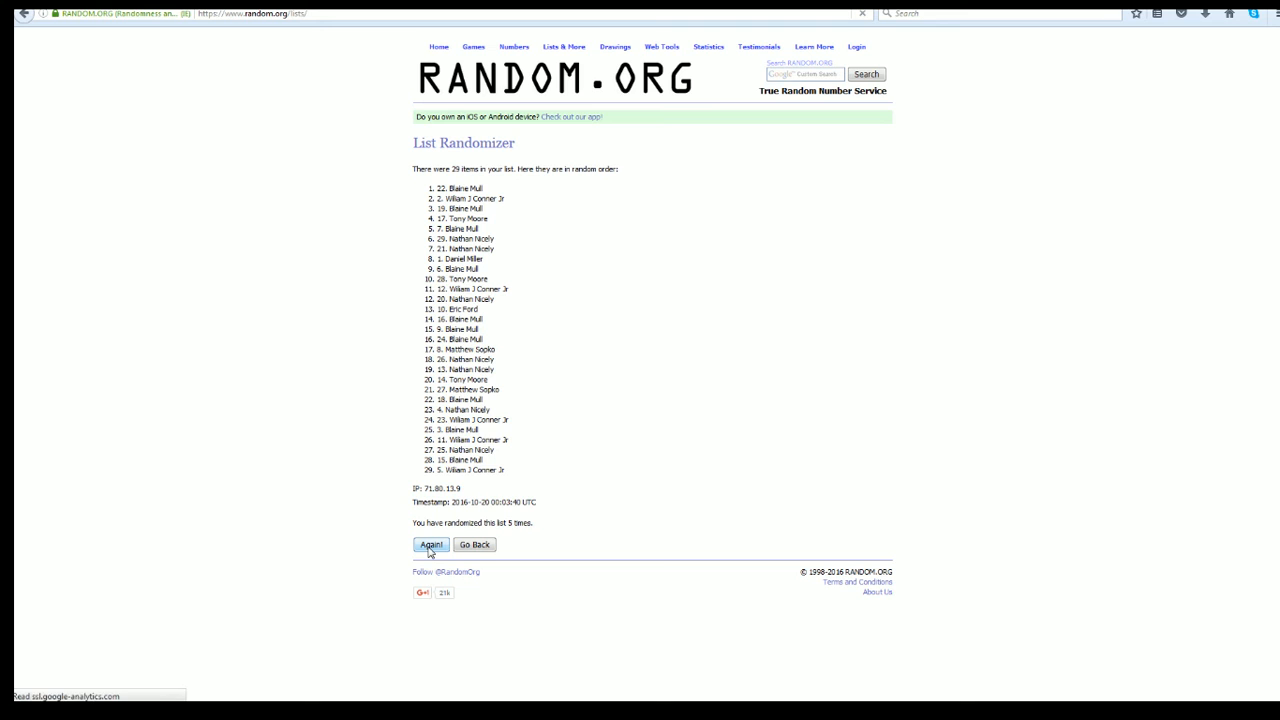
{"action": "left_click", "coordinate": [431, 544]}
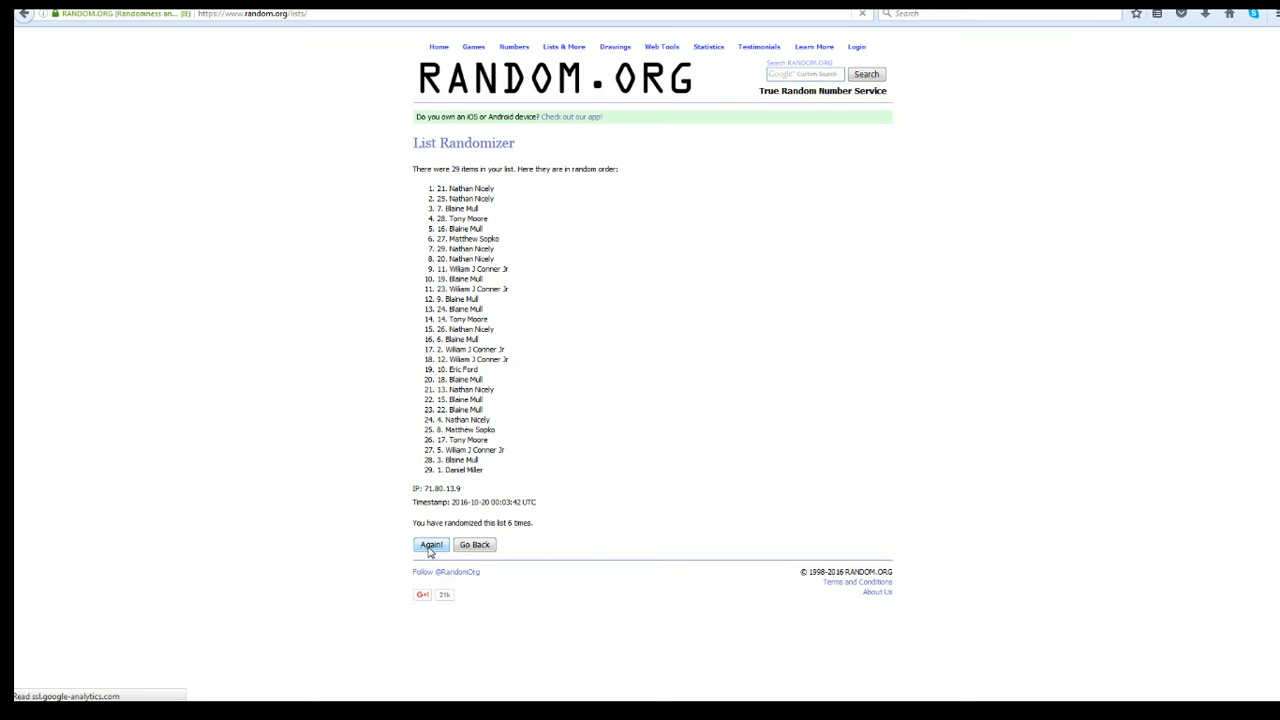
{"action": "left_click", "coordinate": [431, 544]}
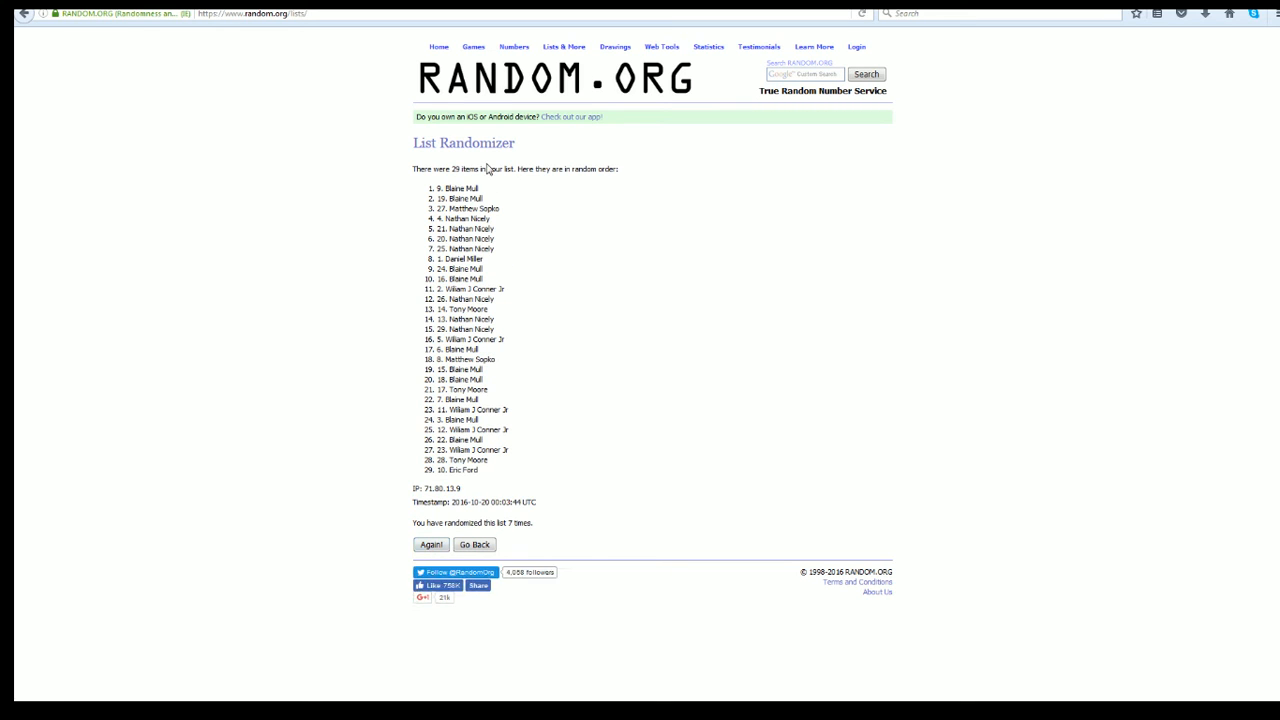
{"action": "double_click", "coordinate": [461, 188]}
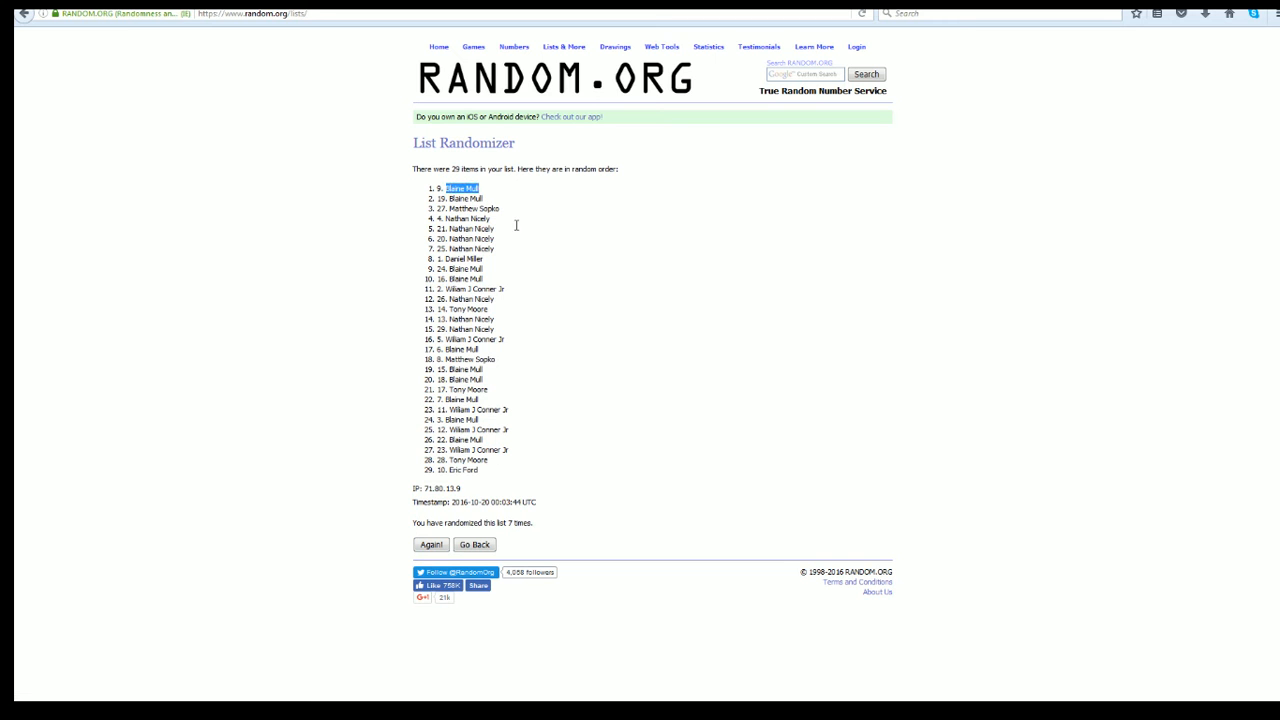